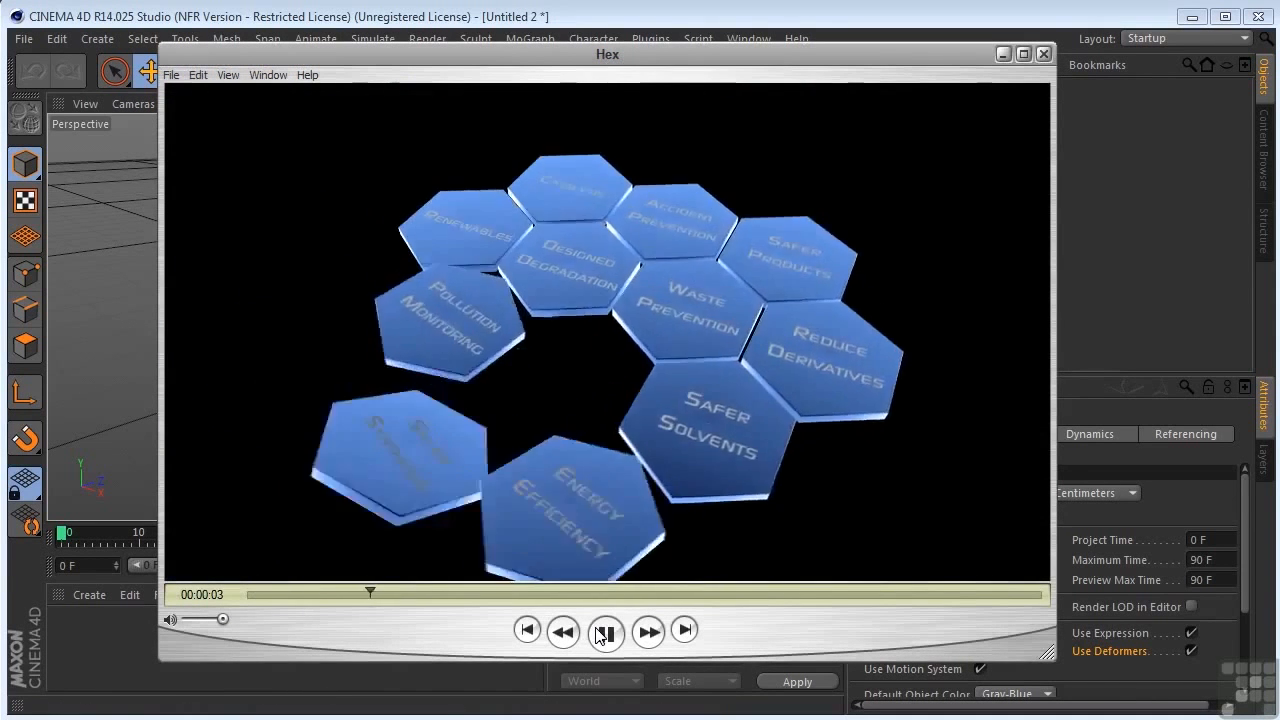
Step: Play the Hex animation of blue labelled hexagon tiles
click(604, 632)
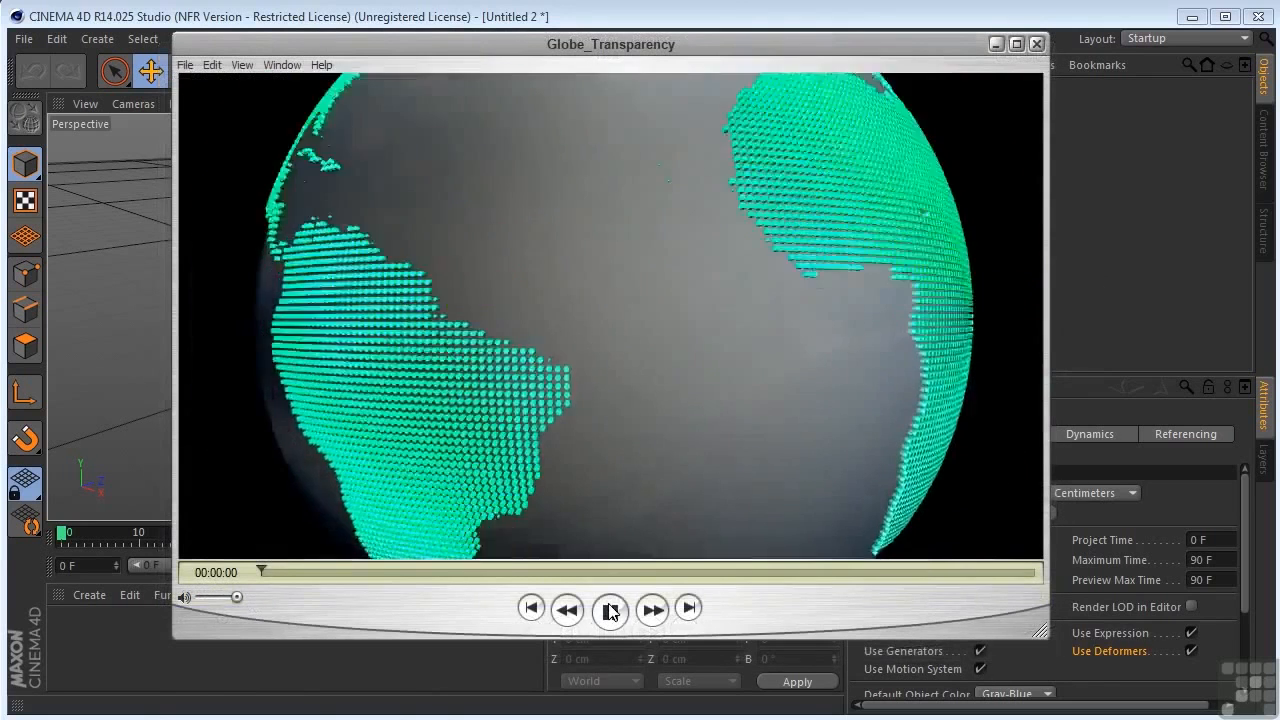
Step: Scrub Globe_Transparency to the NALCO logo reveal, return near the start and play it
click(610, 612)
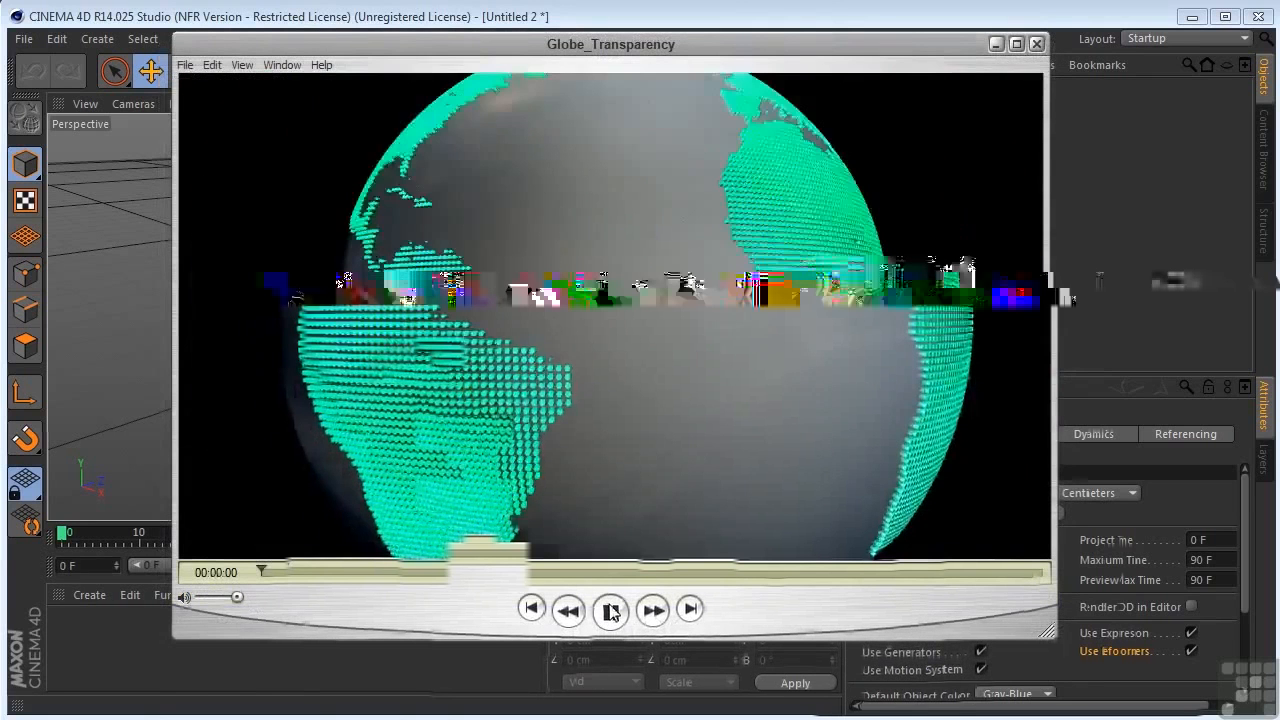
click(610, 612)
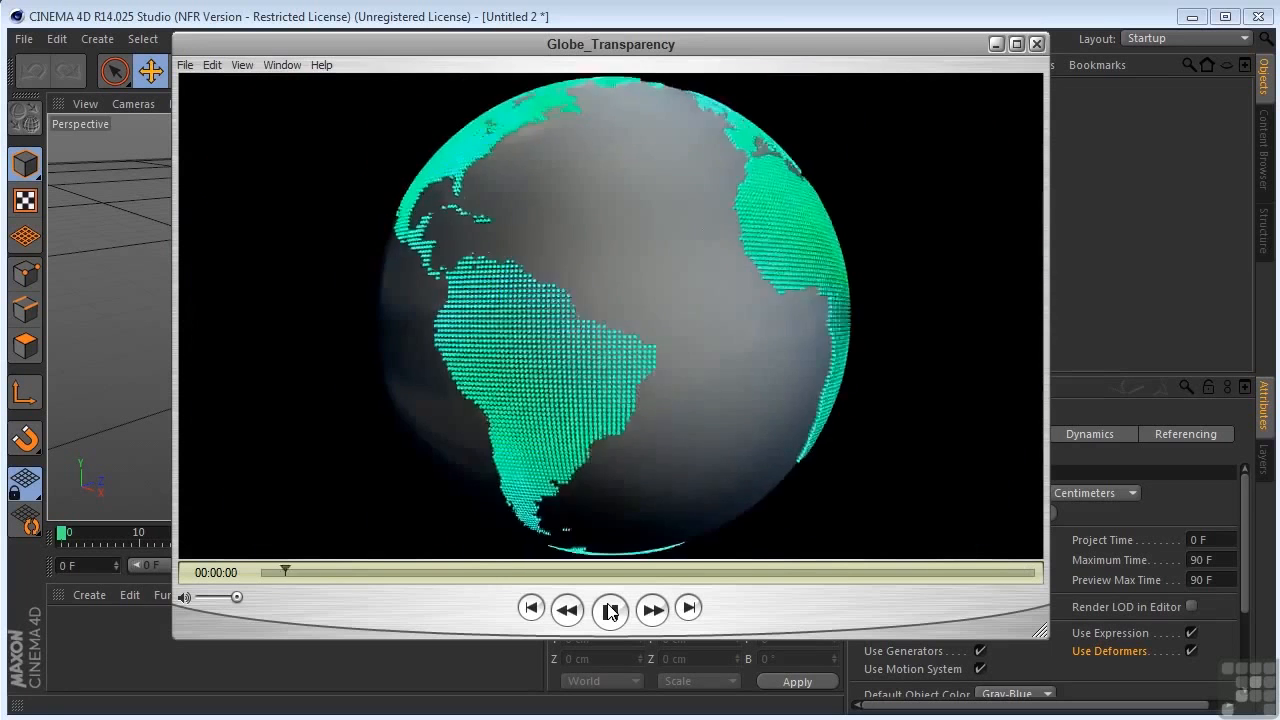
click(610, 608)
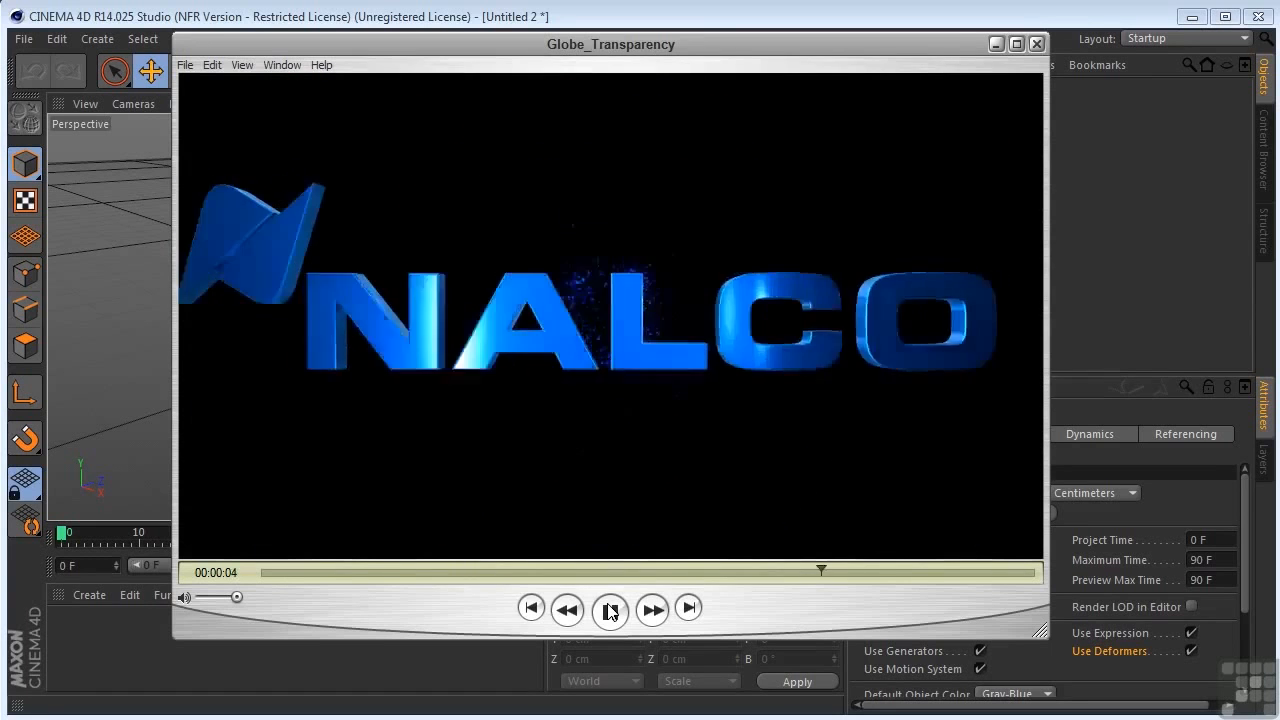
click(532, 608)
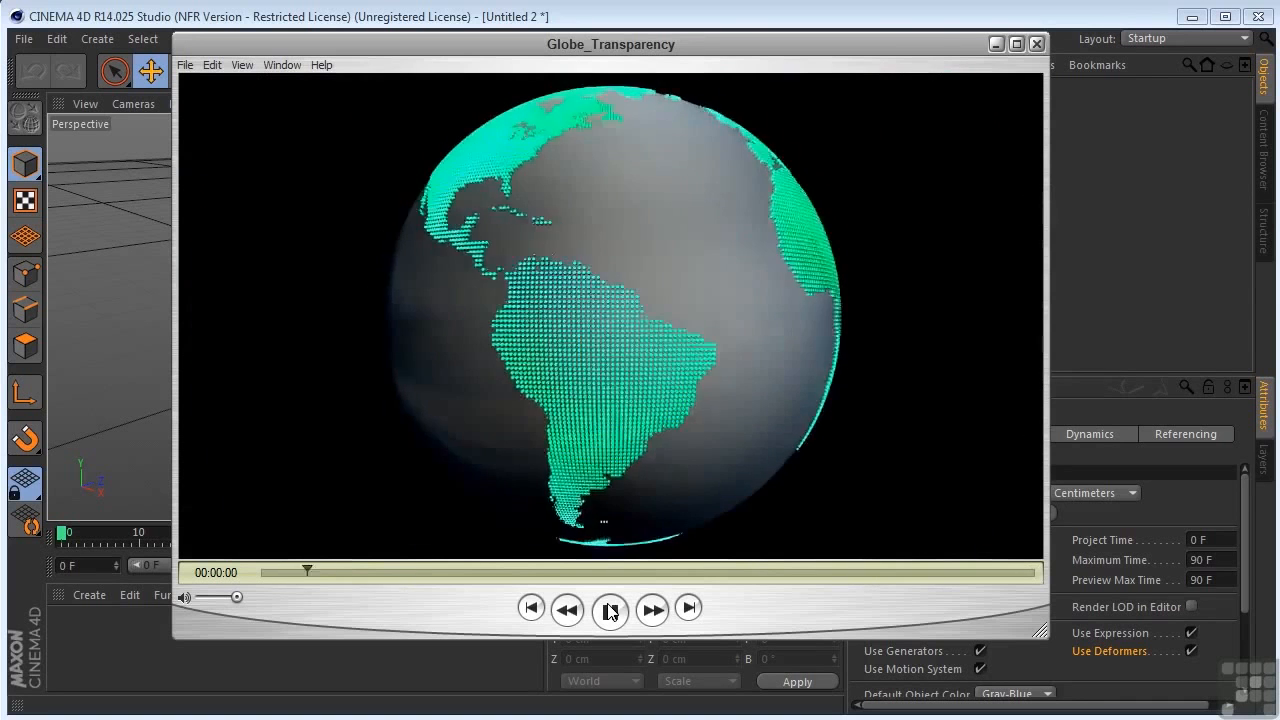
click(610, 608)
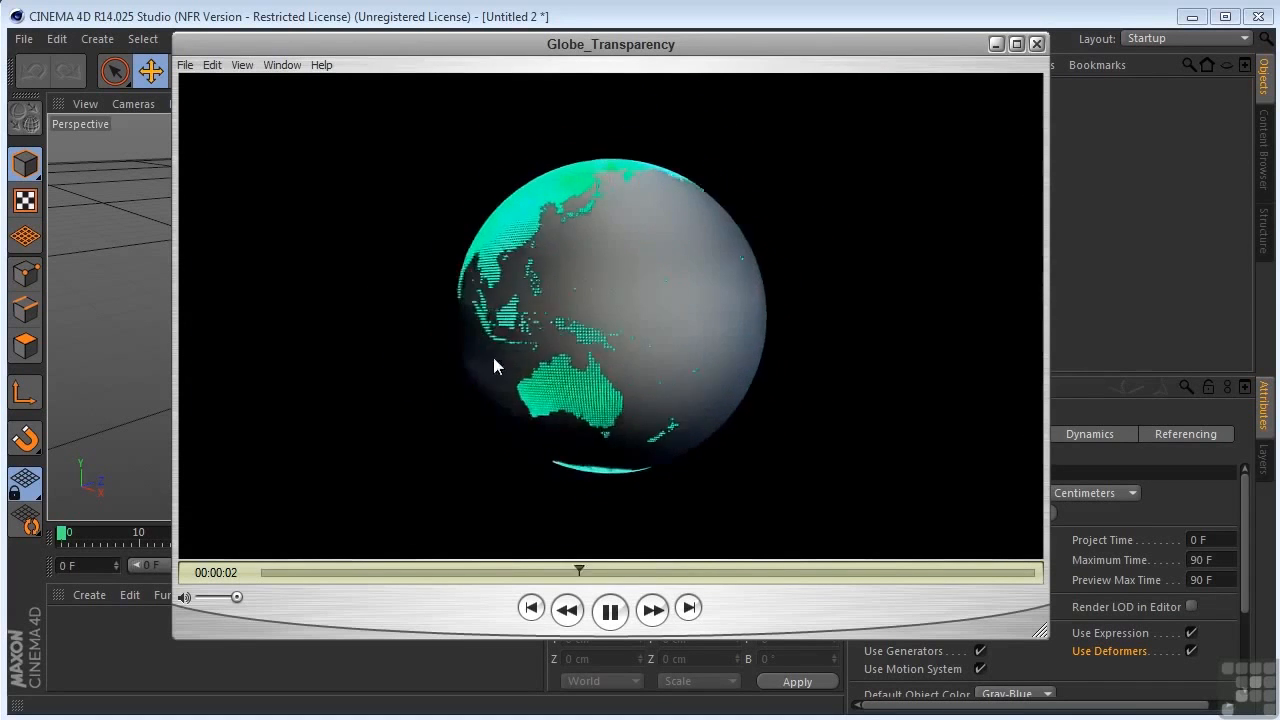